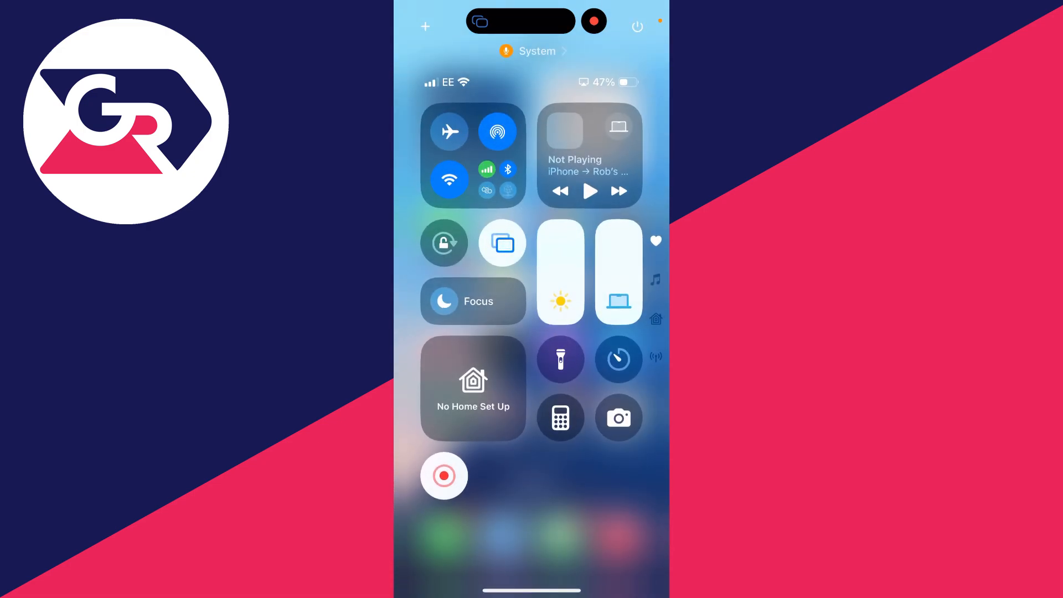
# - Stop mirroring the iPhone's screen from the Screen Mirroring control in Control Centre
pyautogui.click(501, 243)
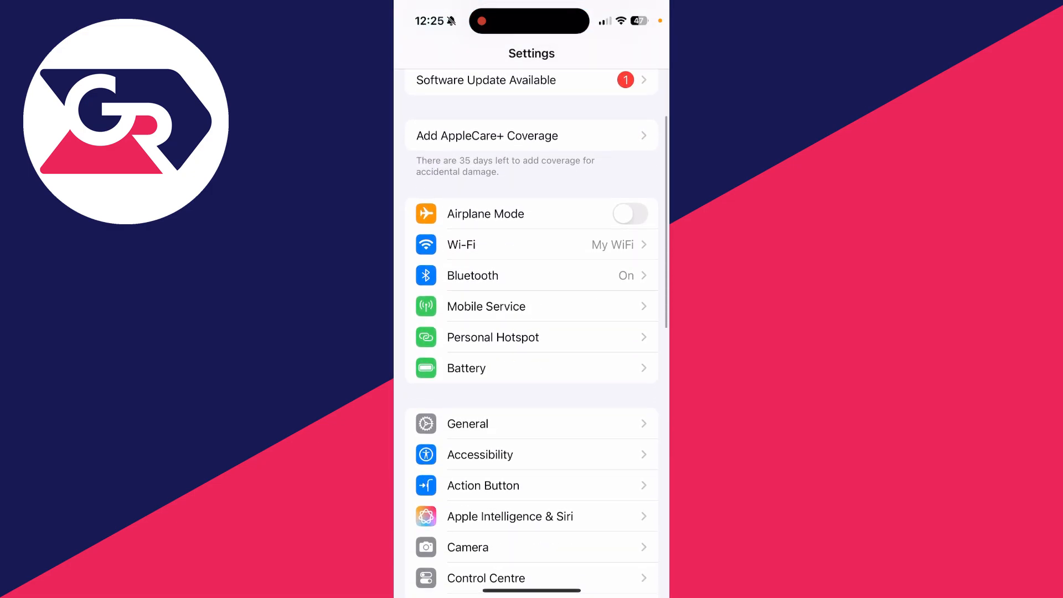
# - Reach AirPlay & Continuity through General, where Automatically AirPlay reads Never
pyautogui.click(467, 424)
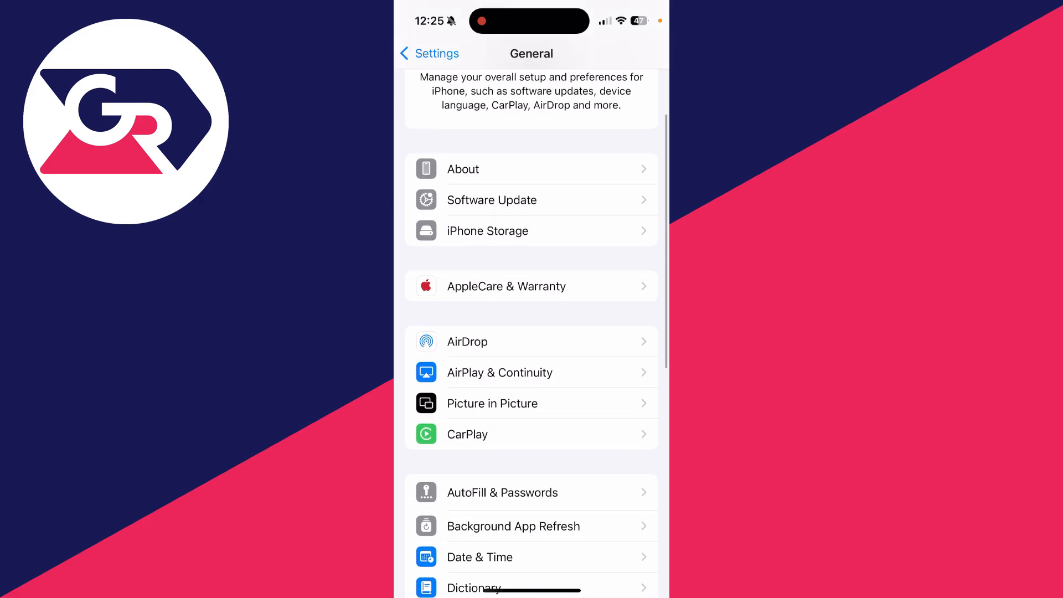
pyautogui.click(531, 340)
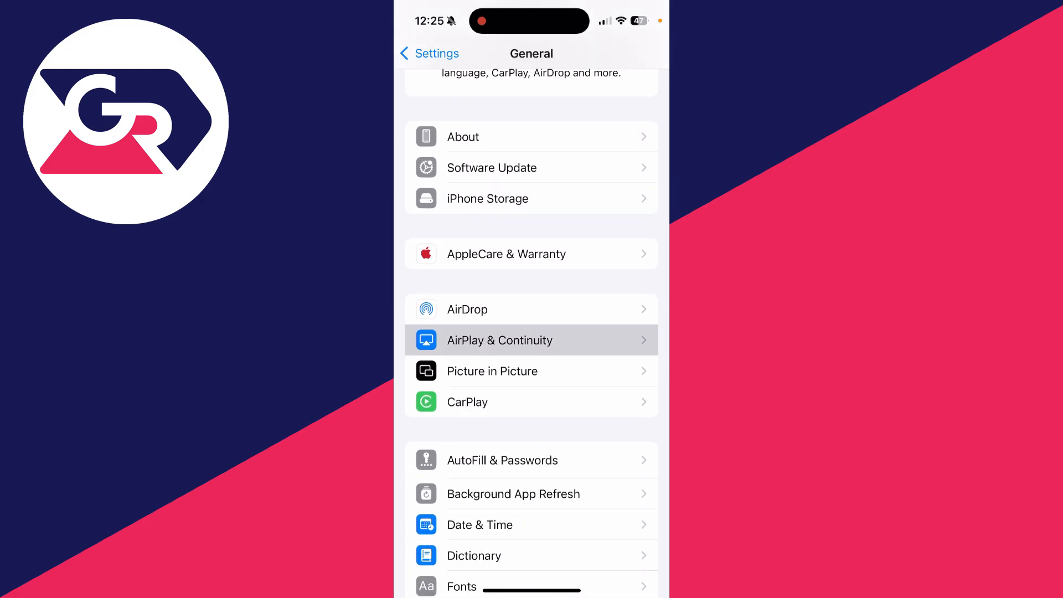
pyautogui.click(500, 340)
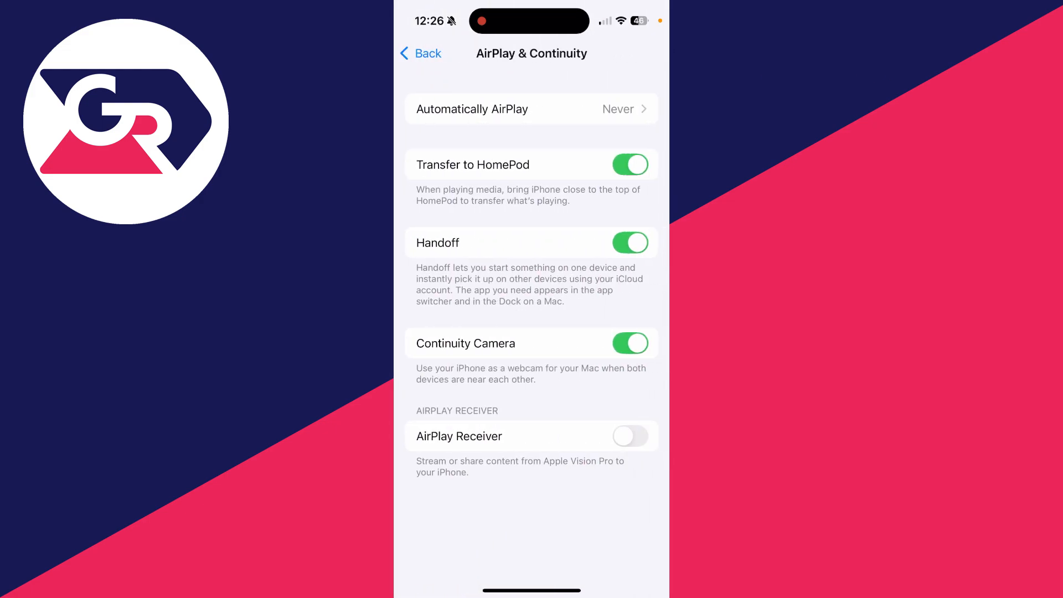